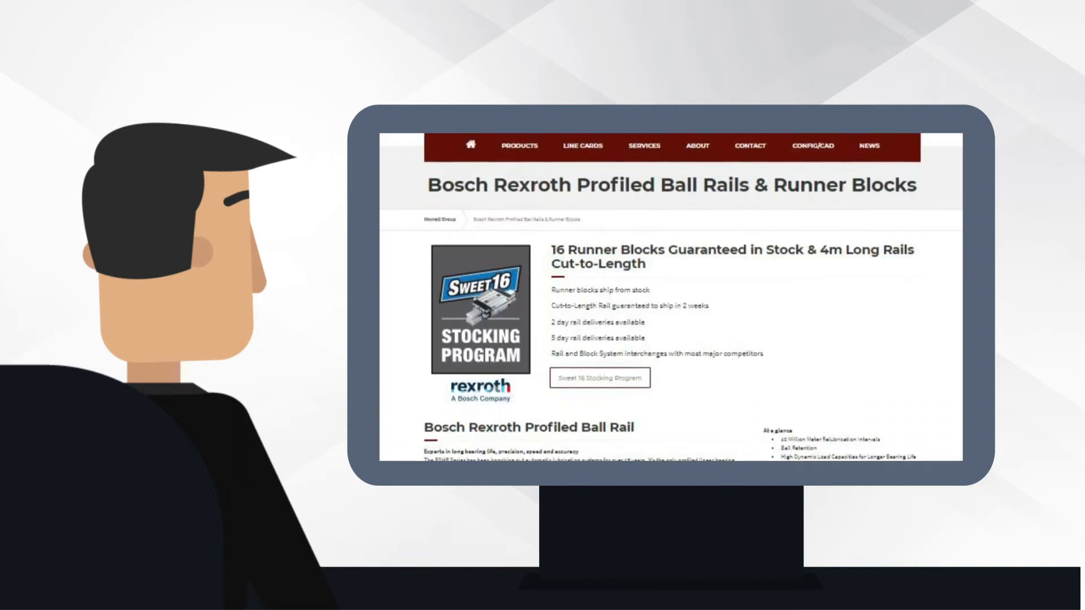
scroll("down", 3)
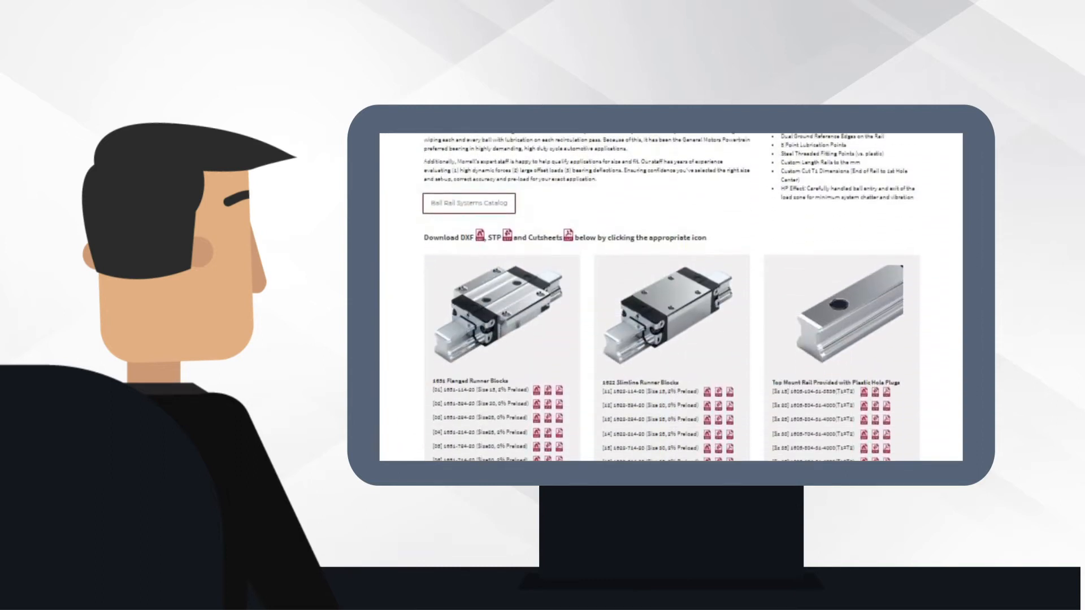